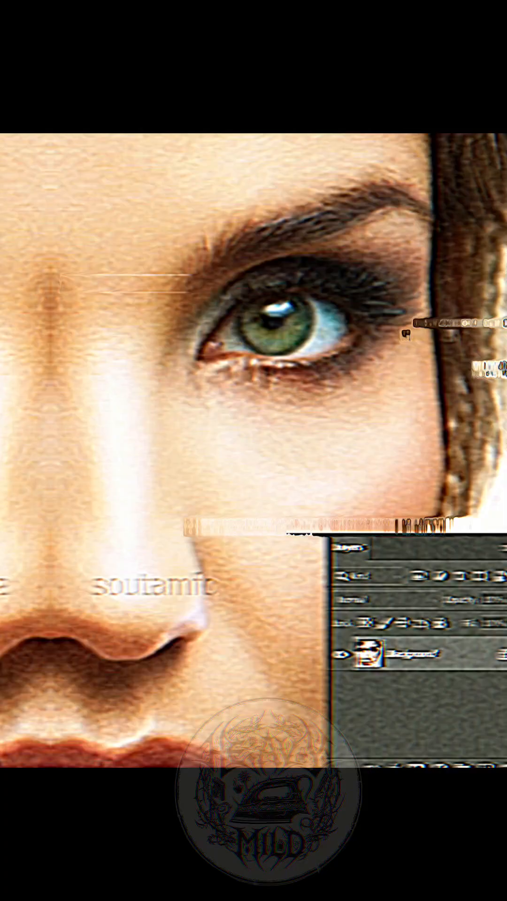
Duplicate the portrait layer twice with Ctrl+J and group both copies with Ctrl+G
{"action": "key", "text": "Ctrl+J"}
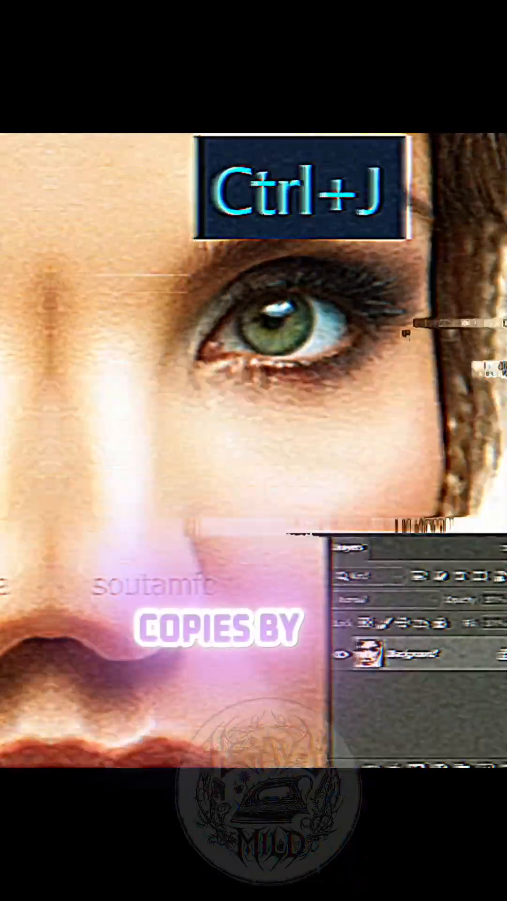
{"action": "key", "text": "ctrl+j"}
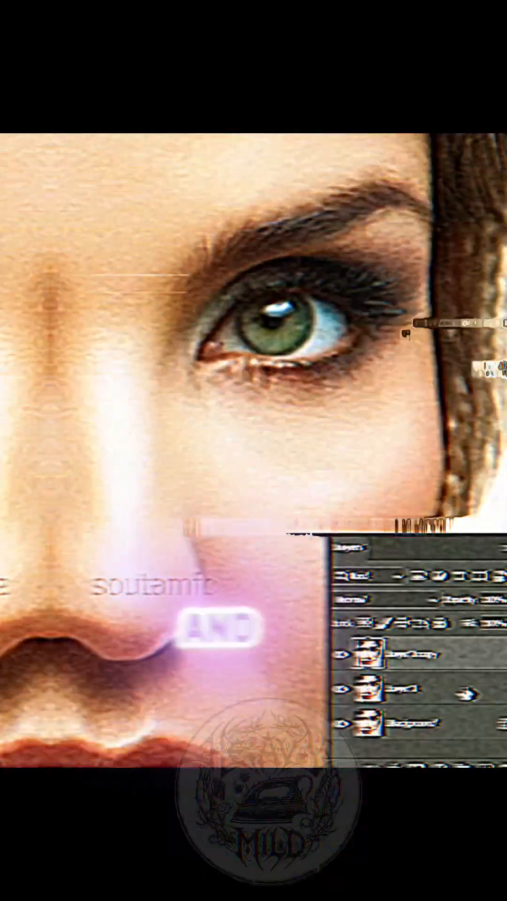
{"action": "key", "text": "ctrl+g"}
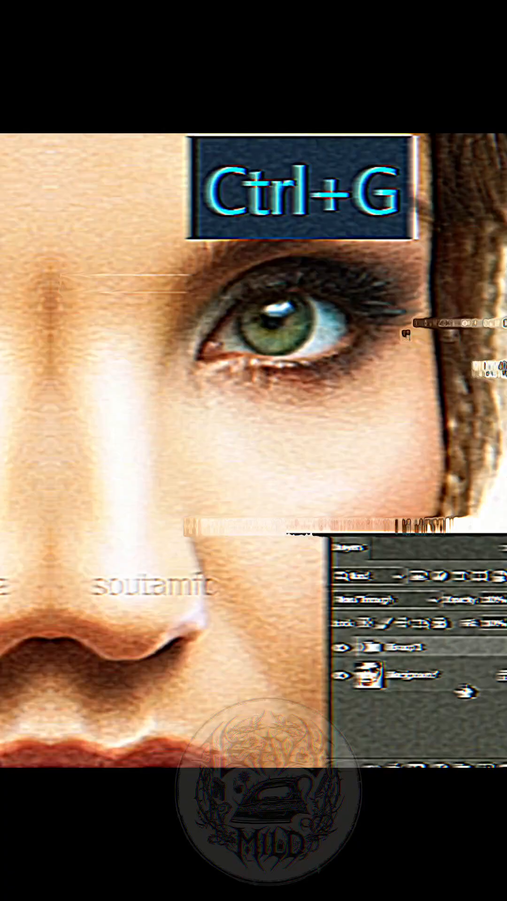
{"action": "key", "text": "ctrl+g"}
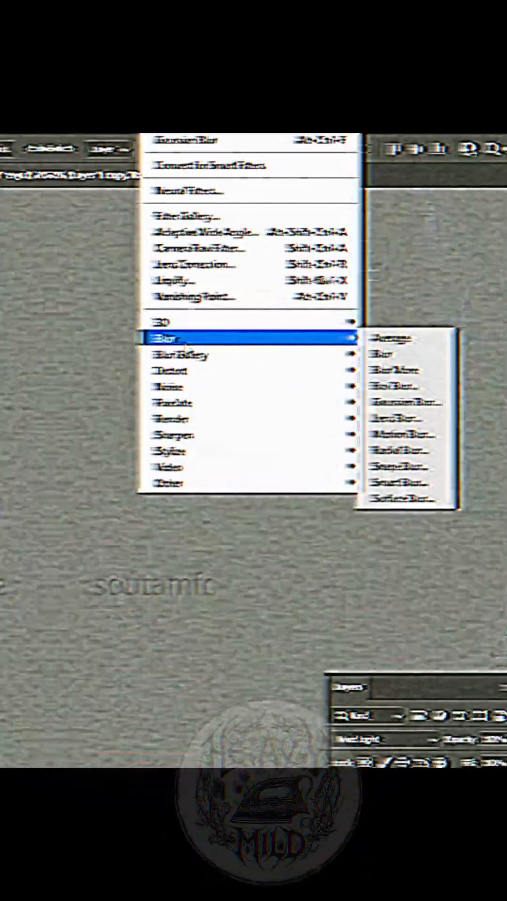
Apply a blur filter from Filter > Blur to the inverted portrait copy
{"action": "left_click", "coordinate": [389, 401]}
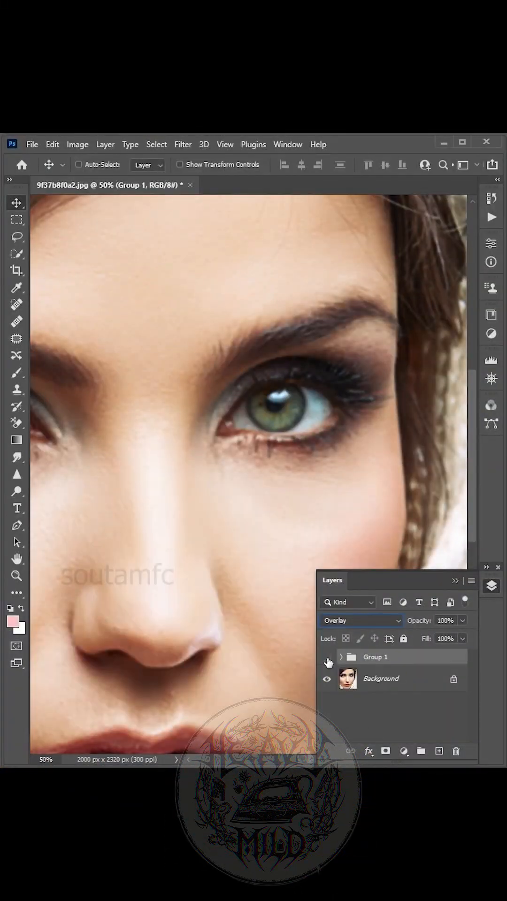
Change Group 1's blend mode in the Layers panel to Overlay
{"action": "left_click", "coordinate": [328, 657]}
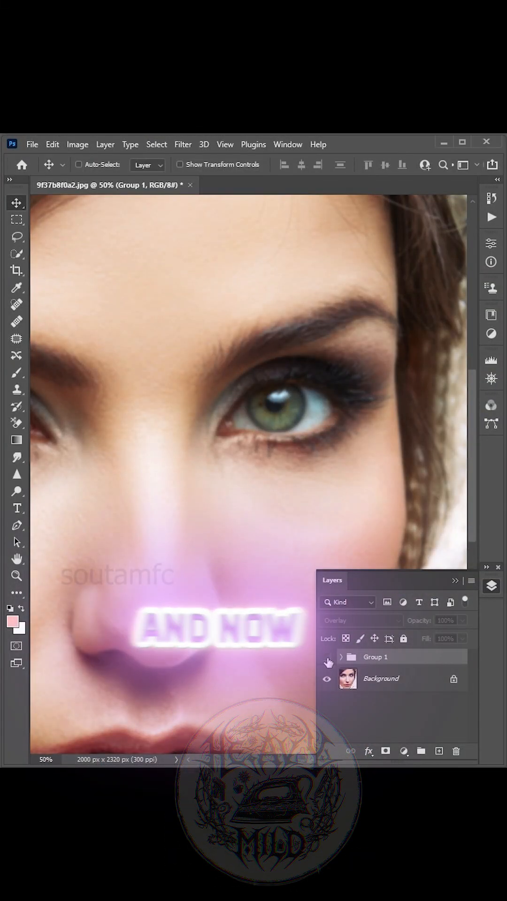